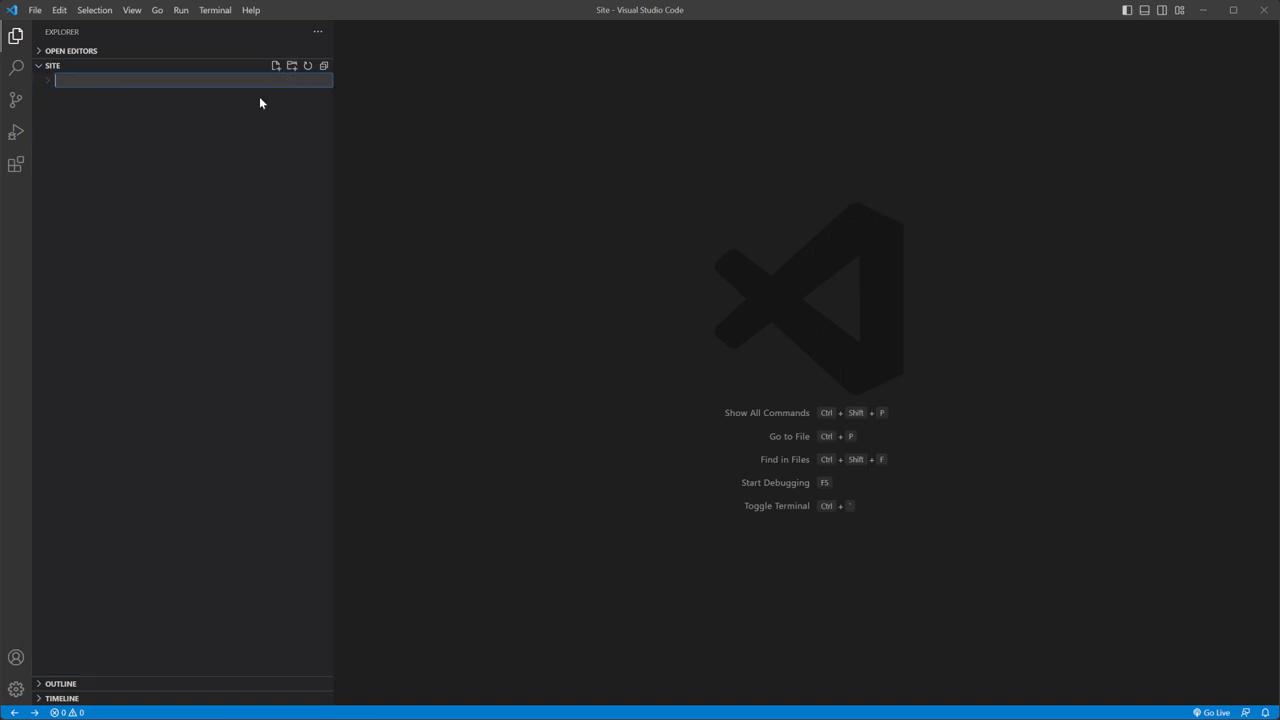
Create the reports folder and title the index.html boilerplate 'Report Viewer'
text(reports)
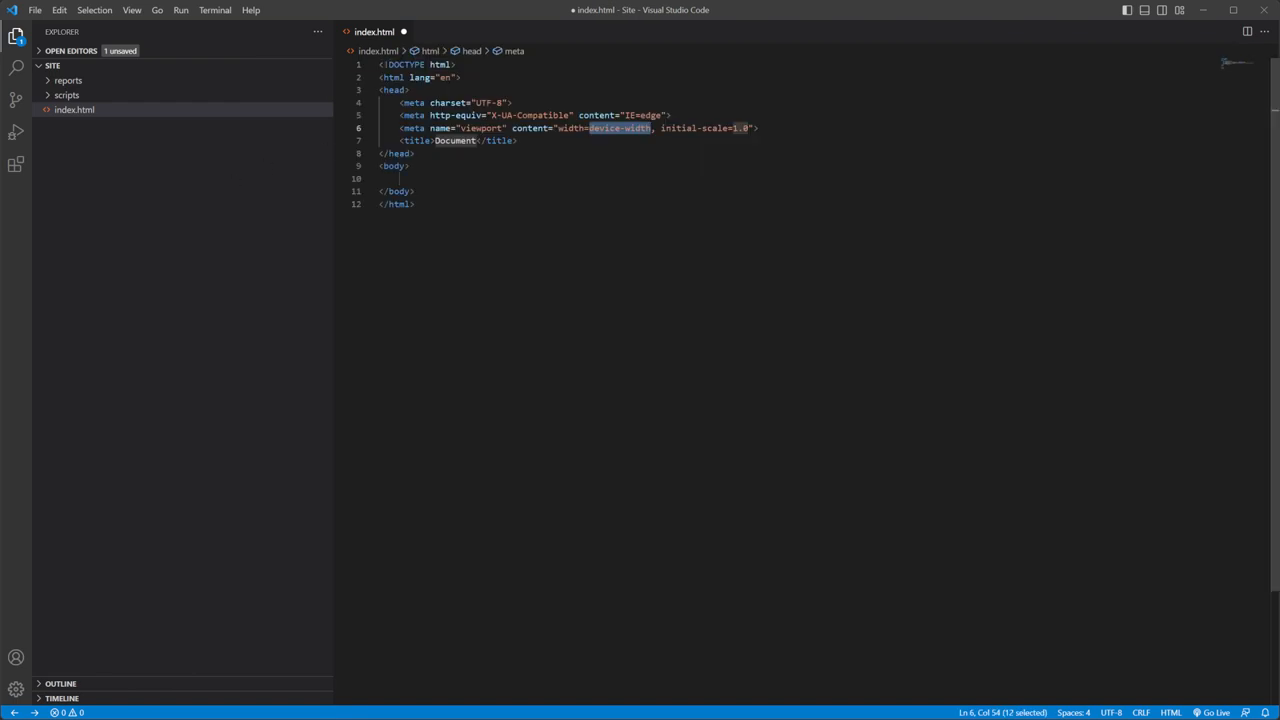
text(Report Viewer)
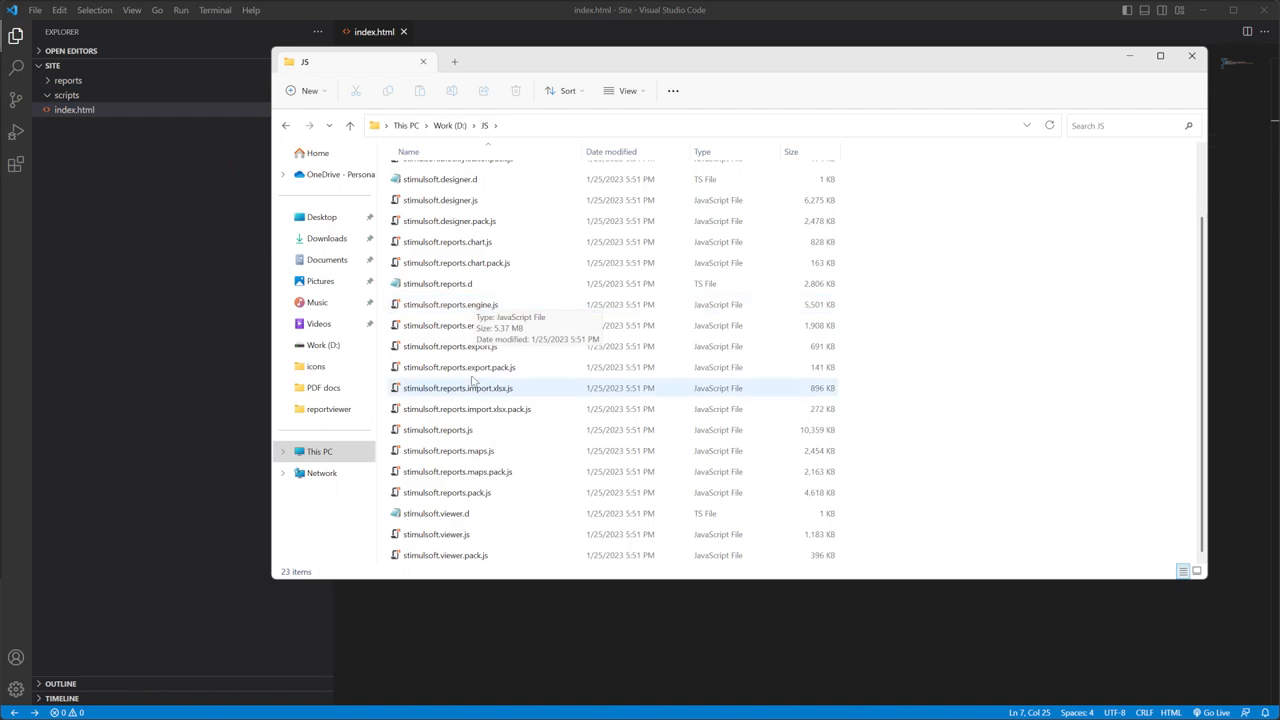
Copy the Stimulsoft scripts into scripts and report.mrt into the reports folder
double_click(436, 428)
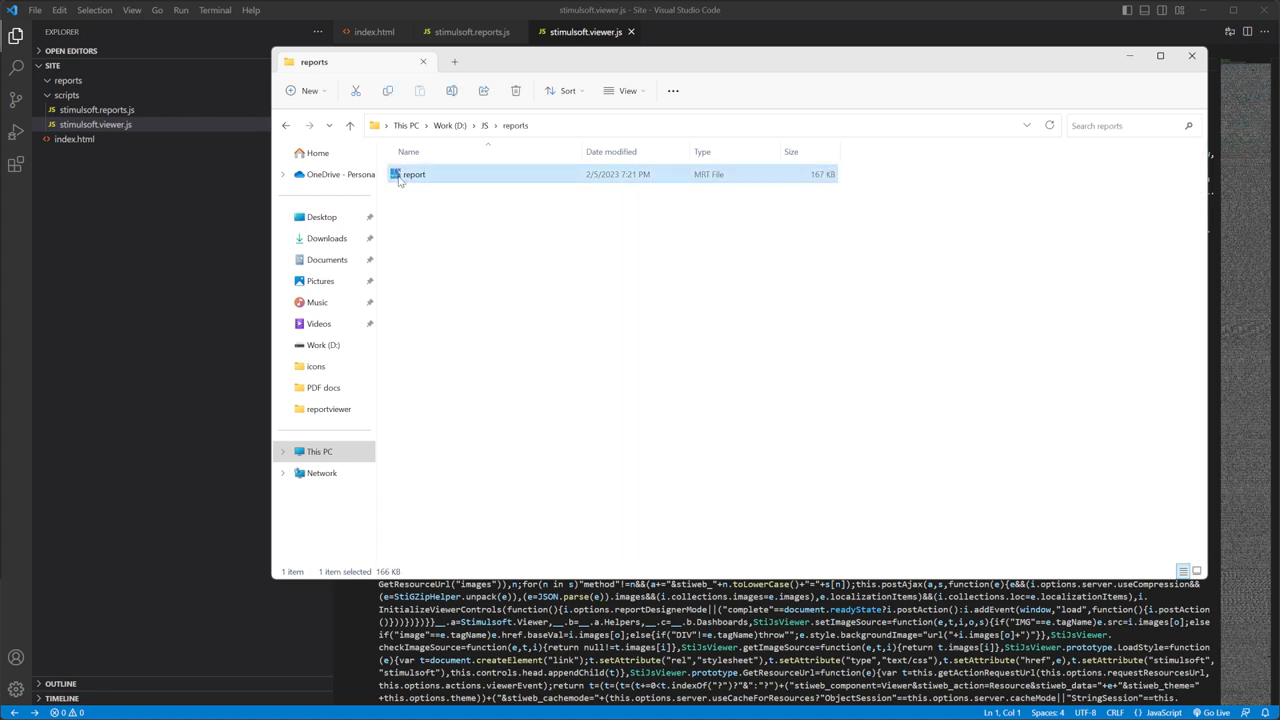
double_click(422, 174)
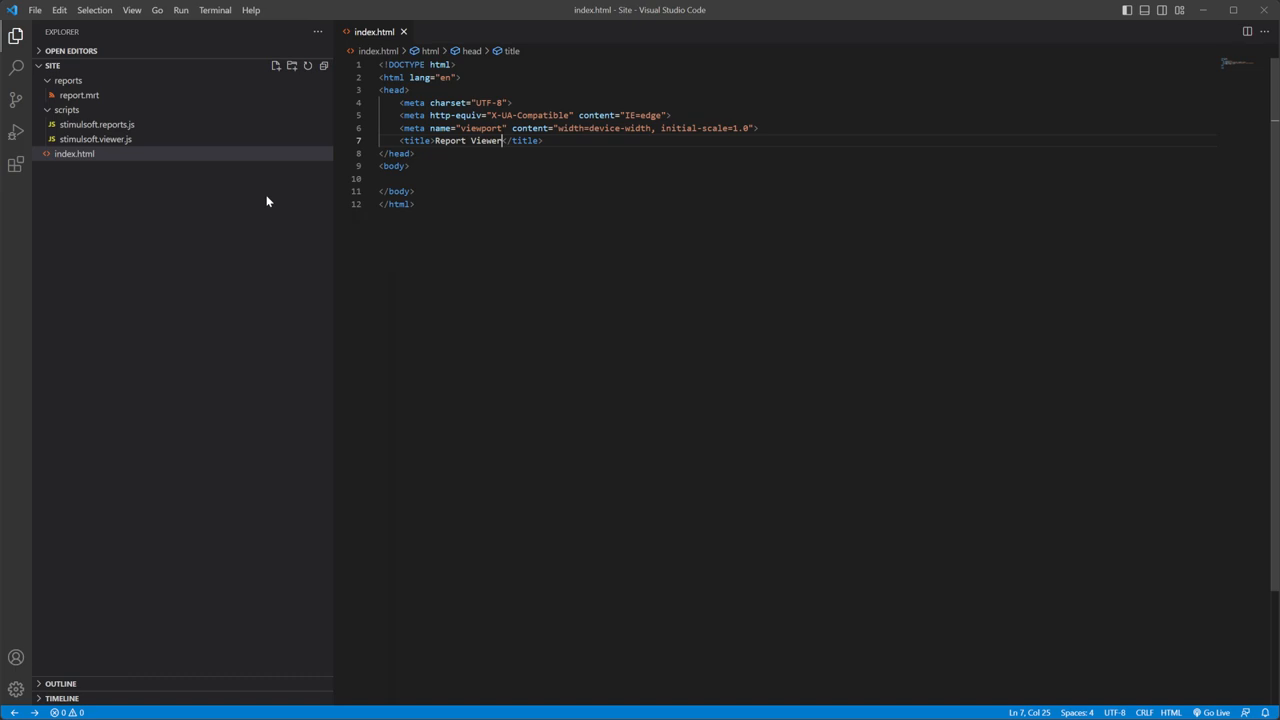
mouse_move(188, 190)
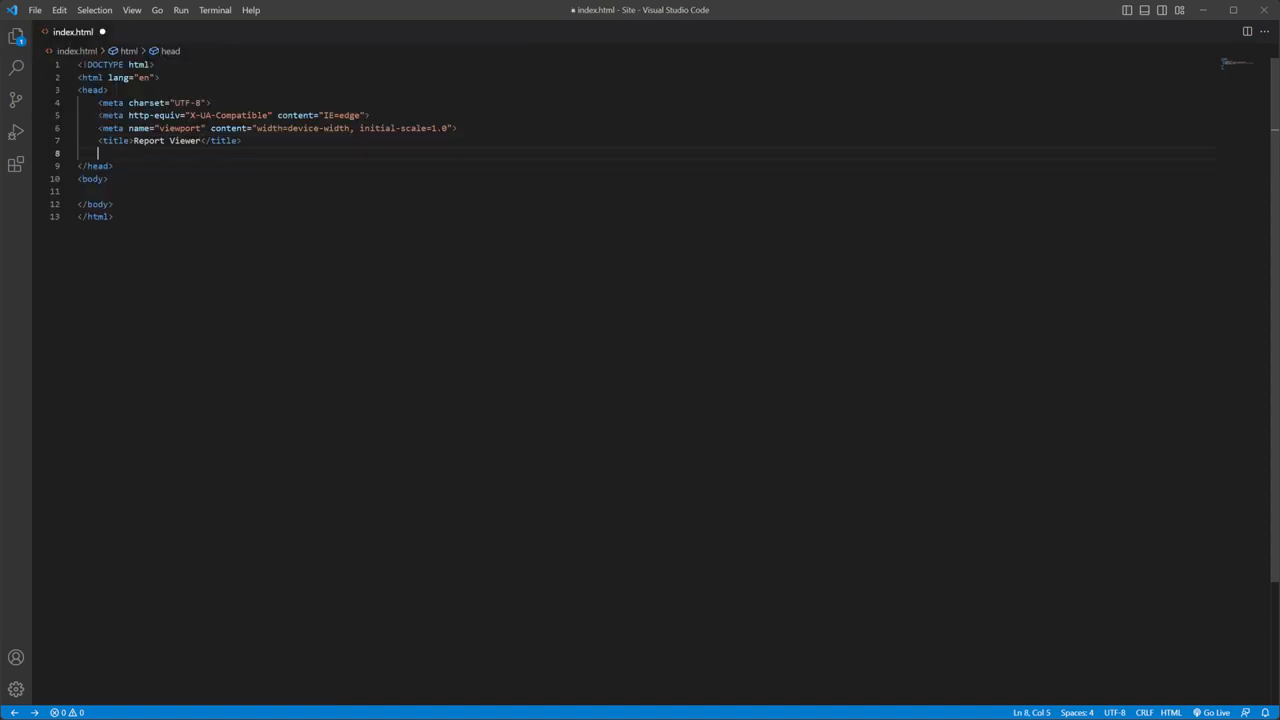
Link scripts/stimulsoft.reports.js in the head with a text/javascript script tag
text(<script type="text/javascript" src="scripts/stimulsoft.reports.js"></script>)
text(function S)
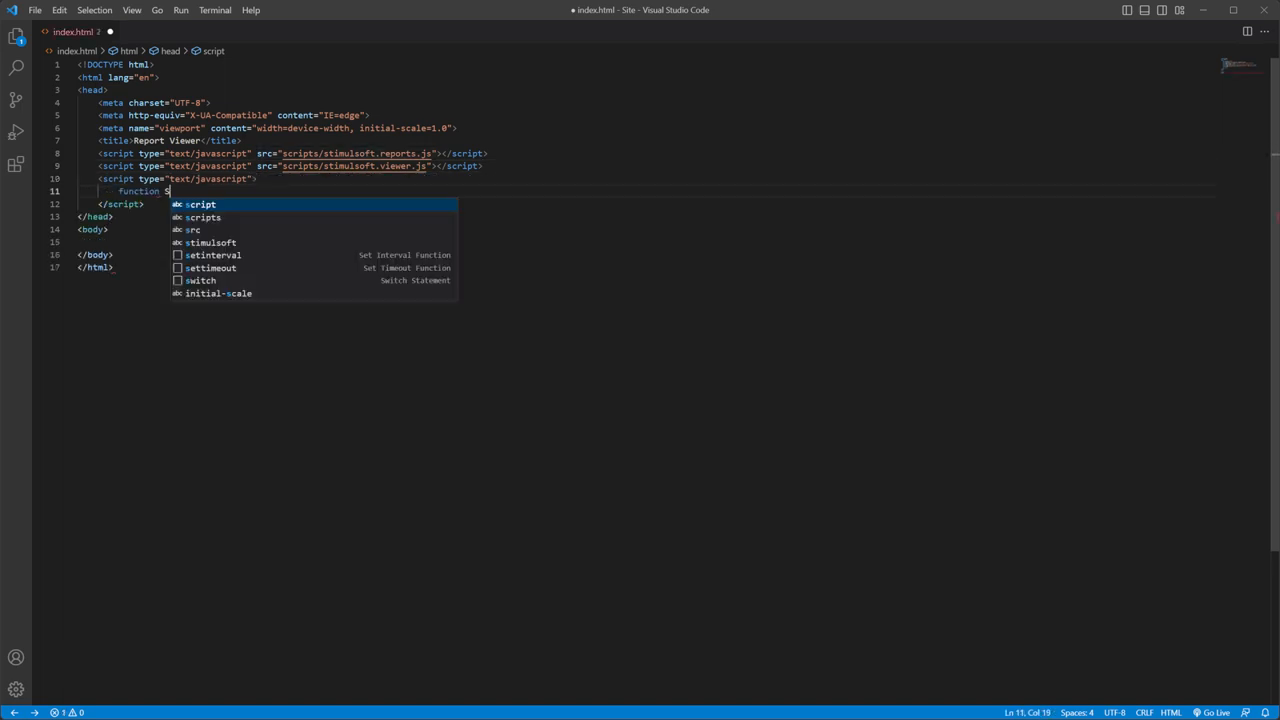
Write Start() loading reports/report.mrt and creating StiViewerOptions with fullScreenMode true
text(tart() {)
text(report.l)
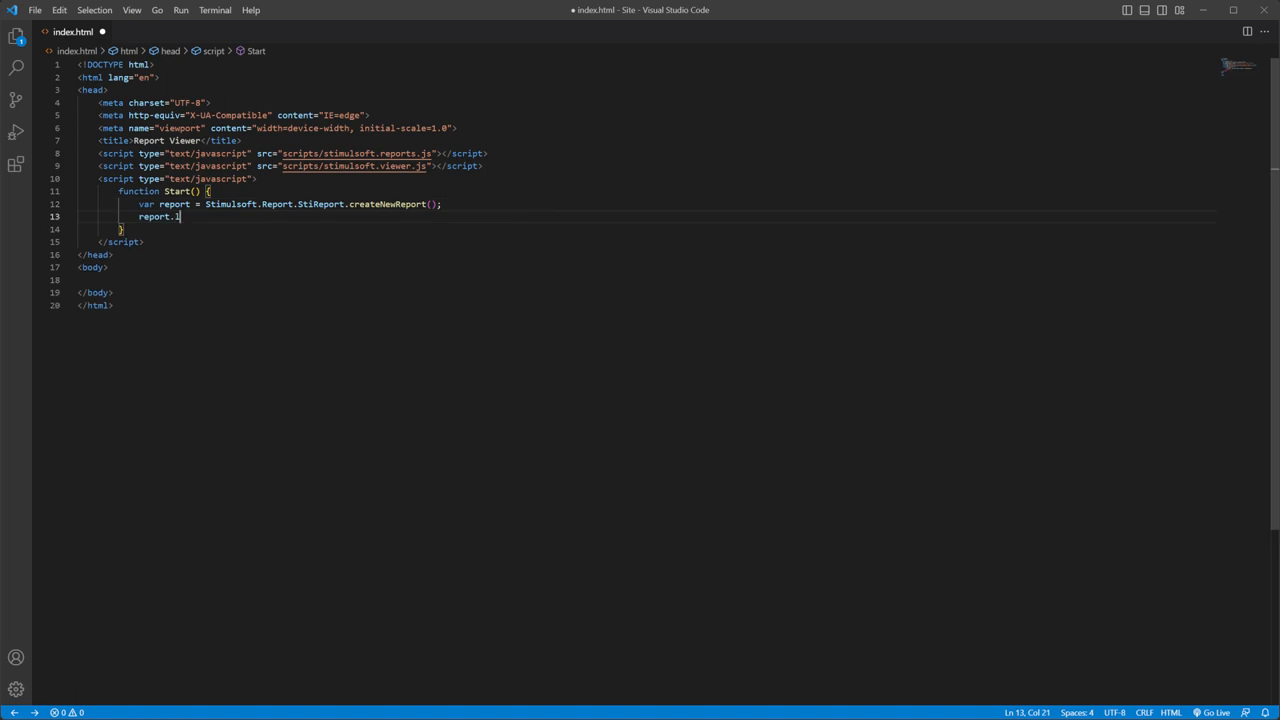
text(oadFile("reports/report.mrt");)
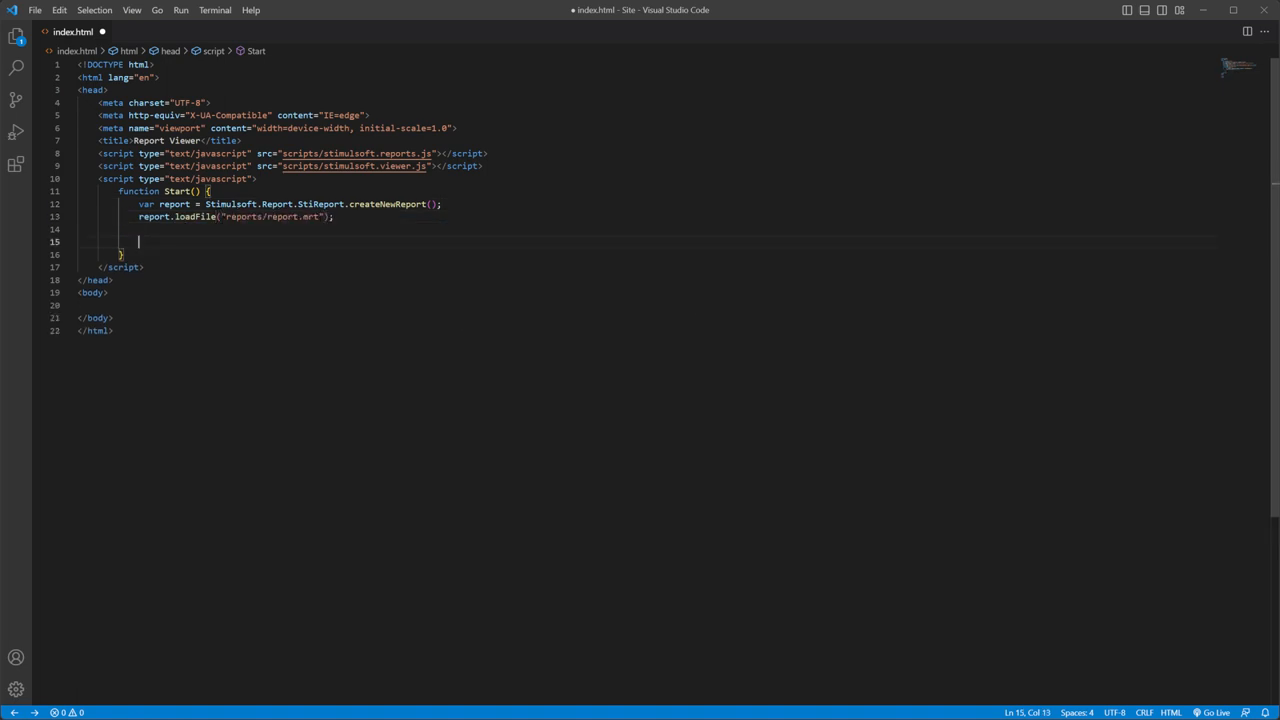
text(var options = new Stimulsoft.Viewer.StiViewerOptions();)
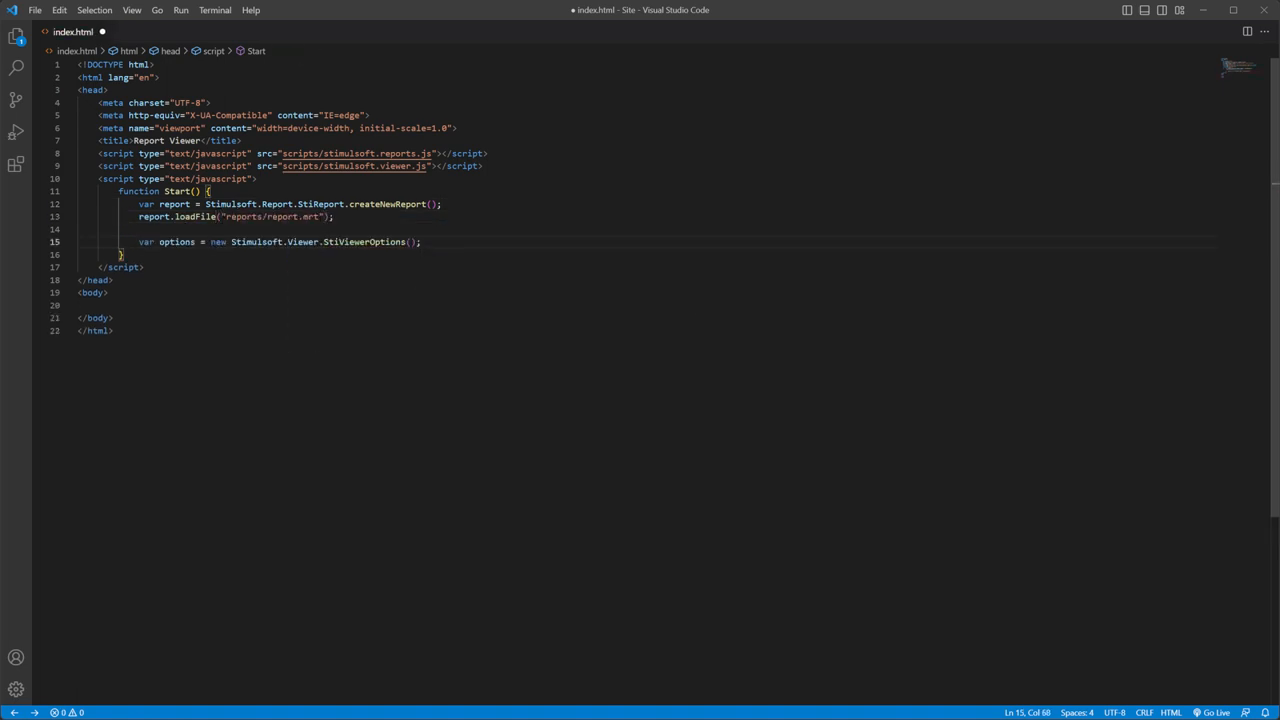
text(options.appearance.fullScreenMode =)
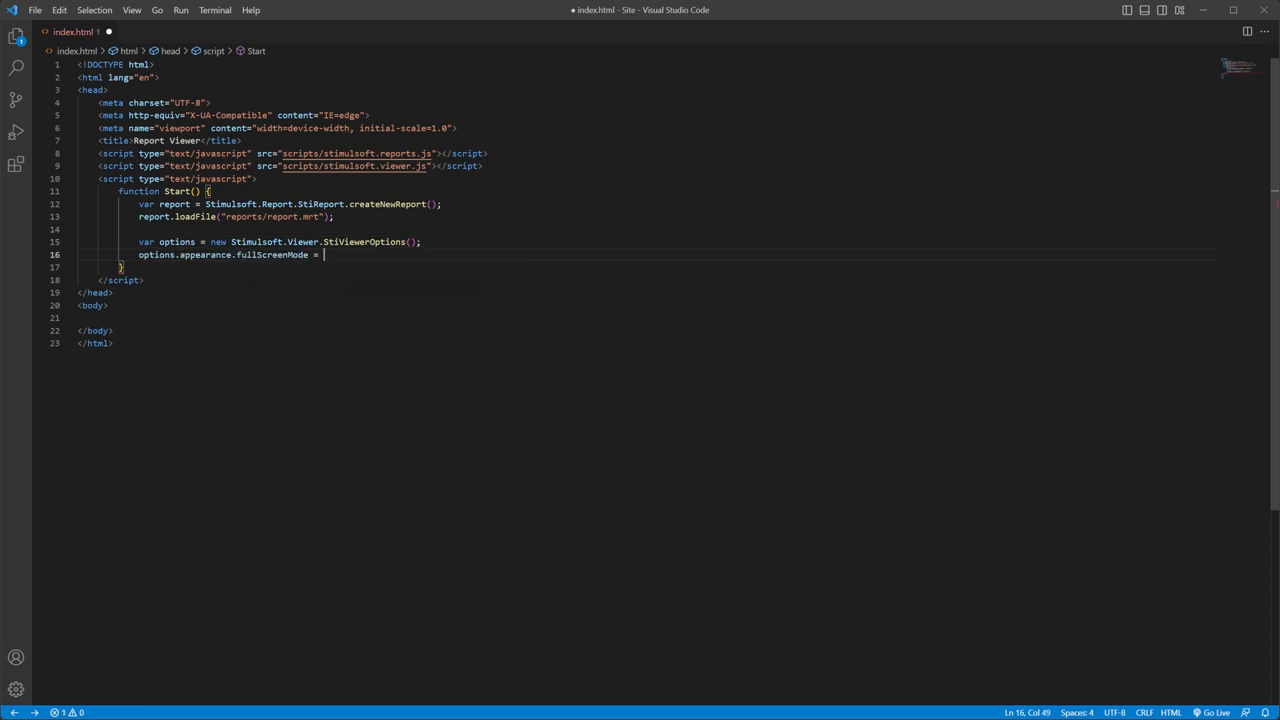
text(true;)
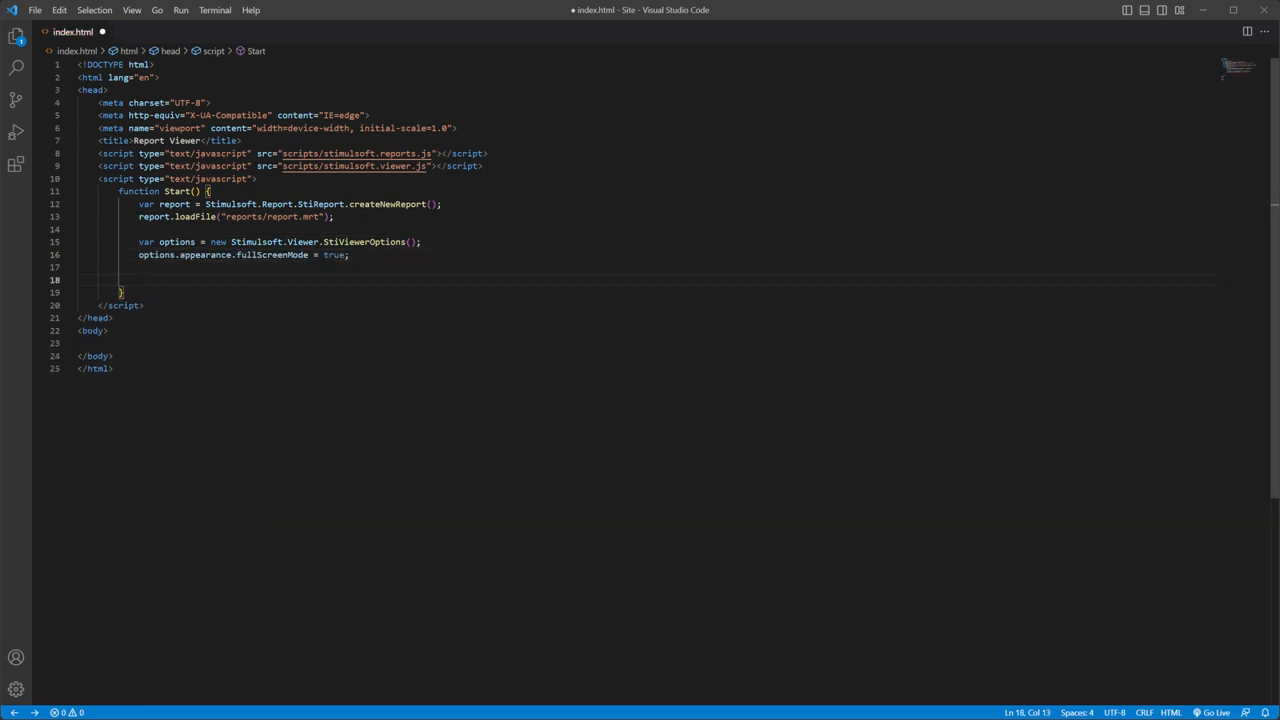
Create the StiViewer, assign viewer.report = report, and call renderHtml()
text(var viewer = new Stimulsoft.Viewer.StiViewer(options, "StiViewer", false);)
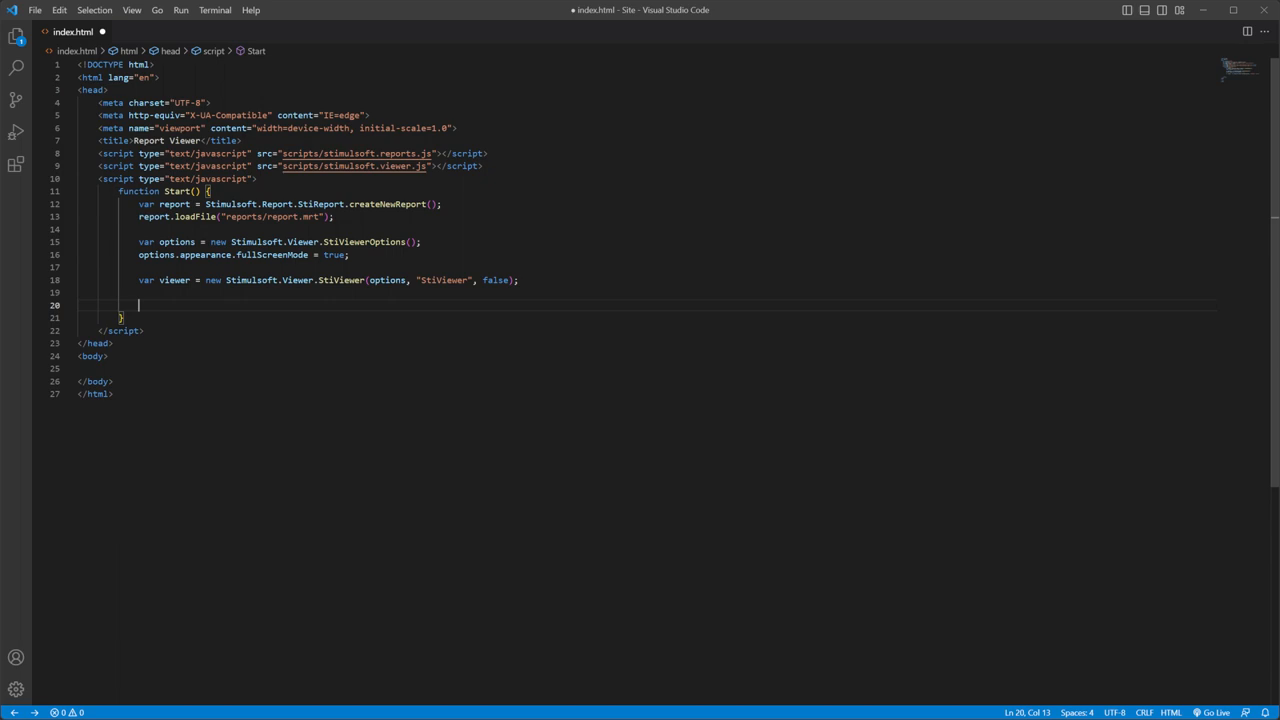
text(viewer.report = report;)
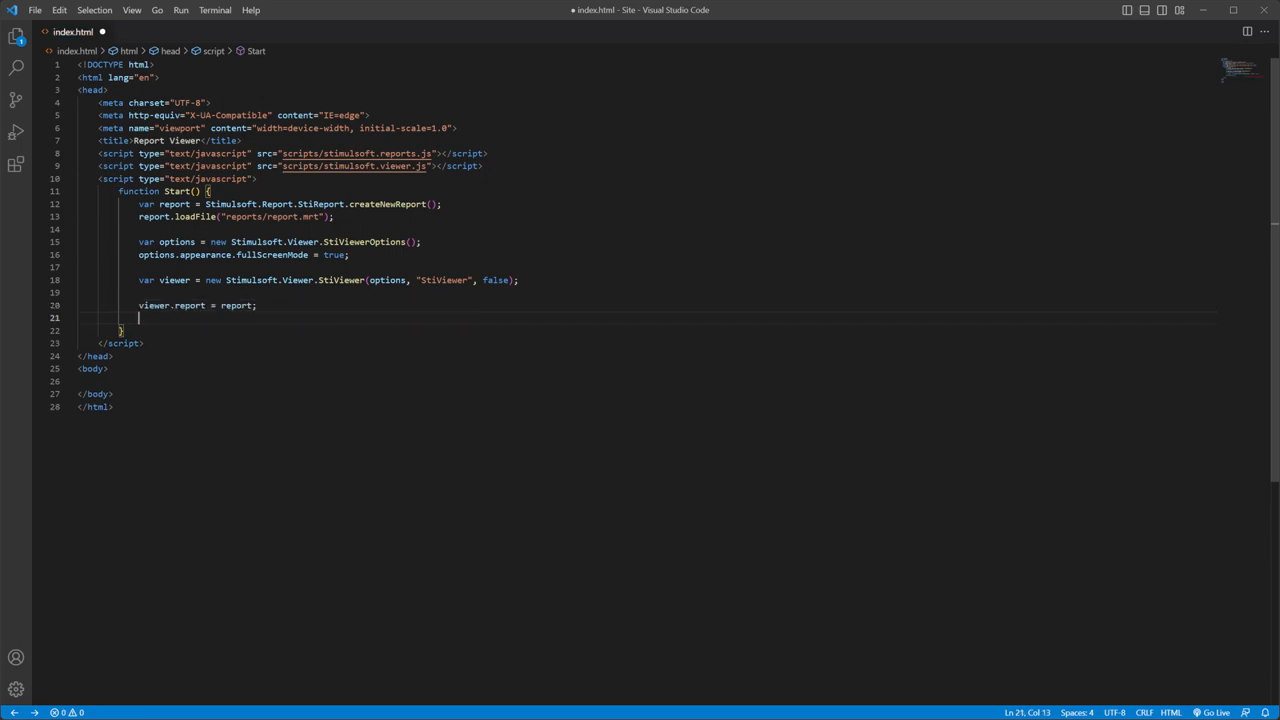
text(viewer.renderHtml();)
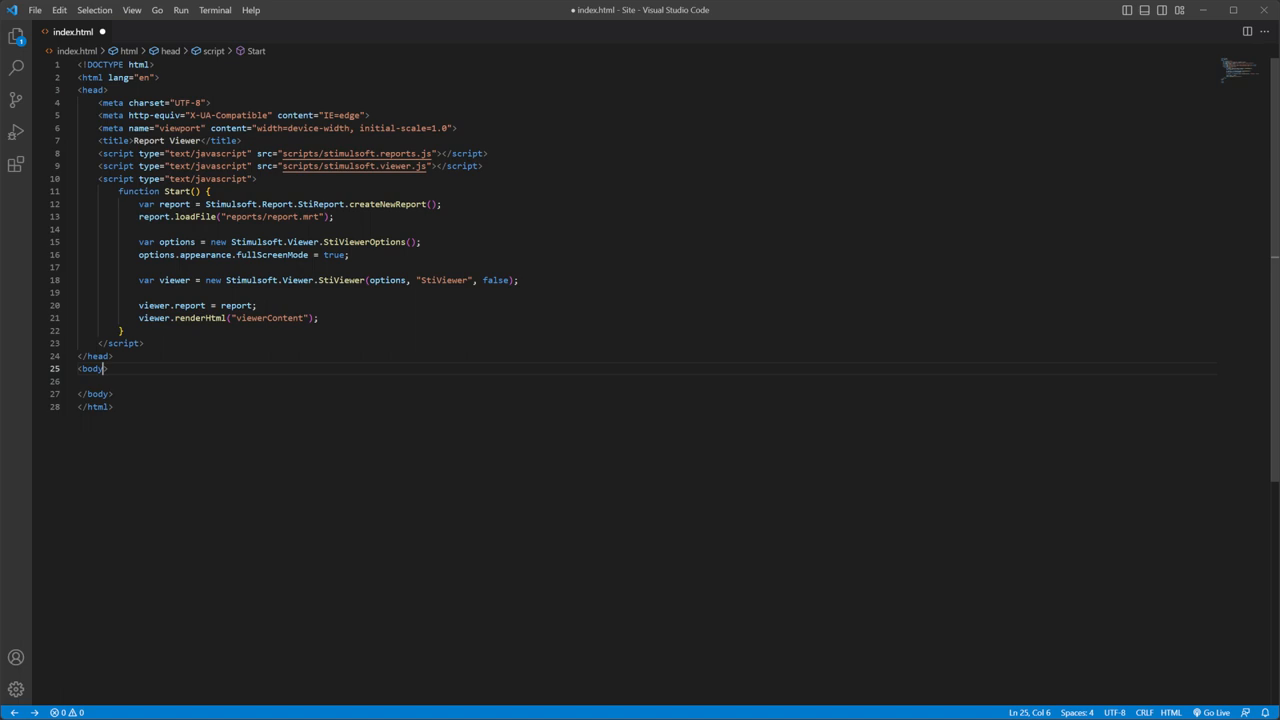
Make body run onload="Start()" and add a div with id viewerContent
text(onload="Start()">)
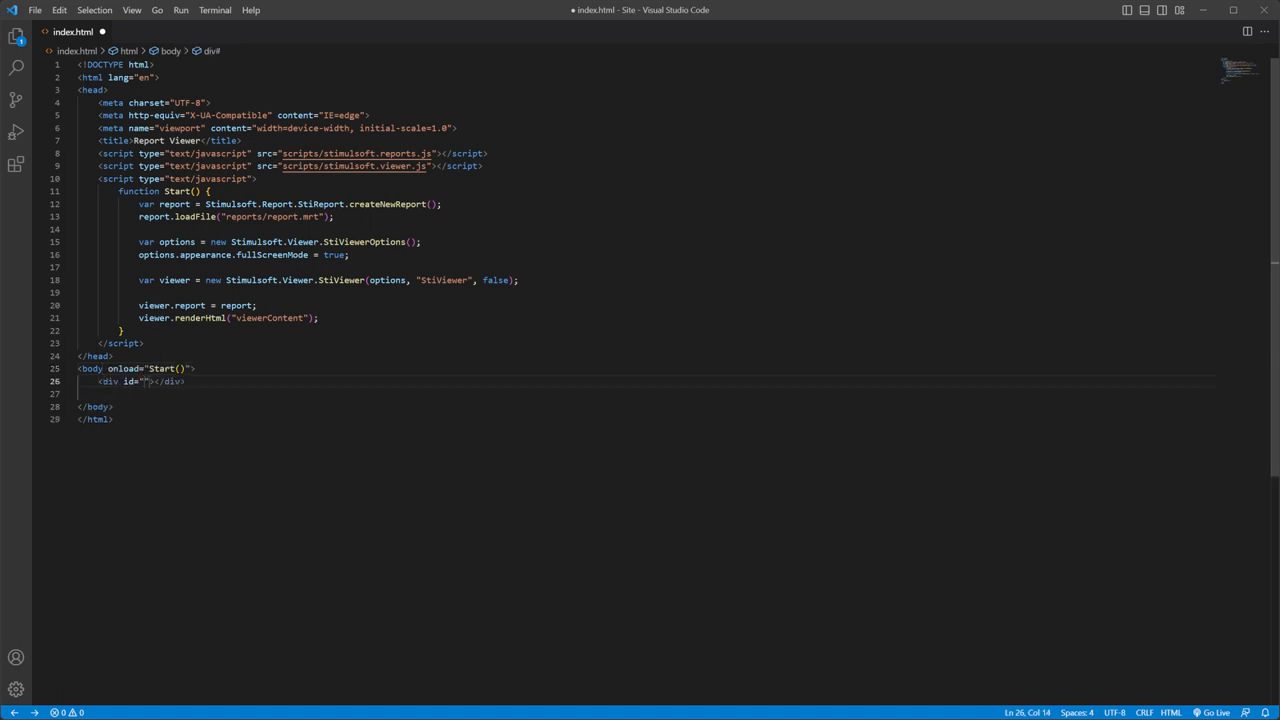
text(viewerContent)
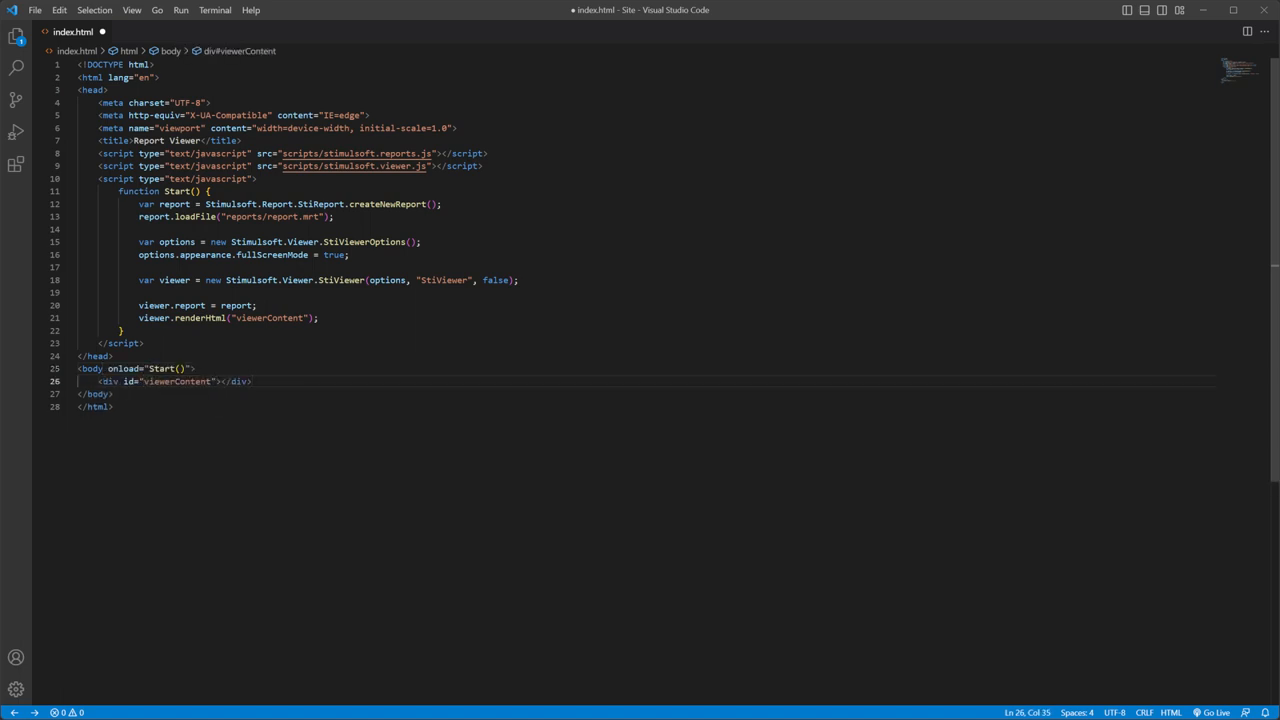
Serve the site with npx serve from a new terminal and view the invoice report
click(212, 12)
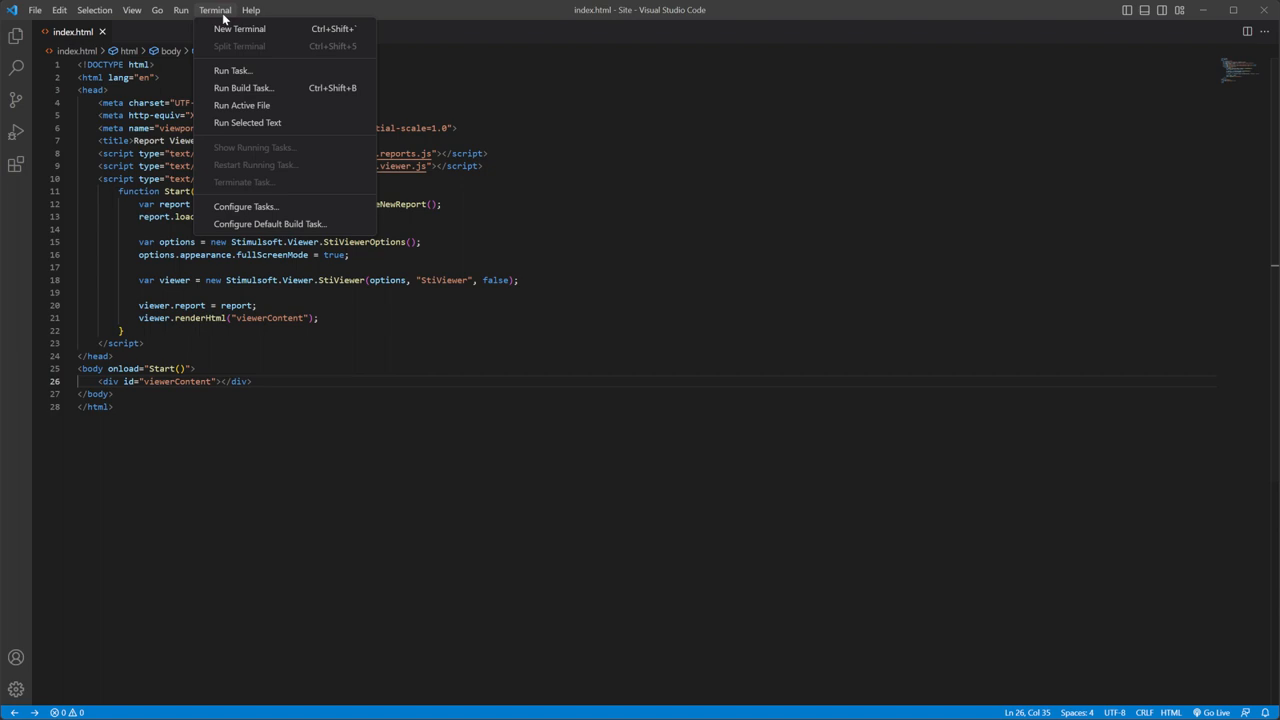
click(256, 28)
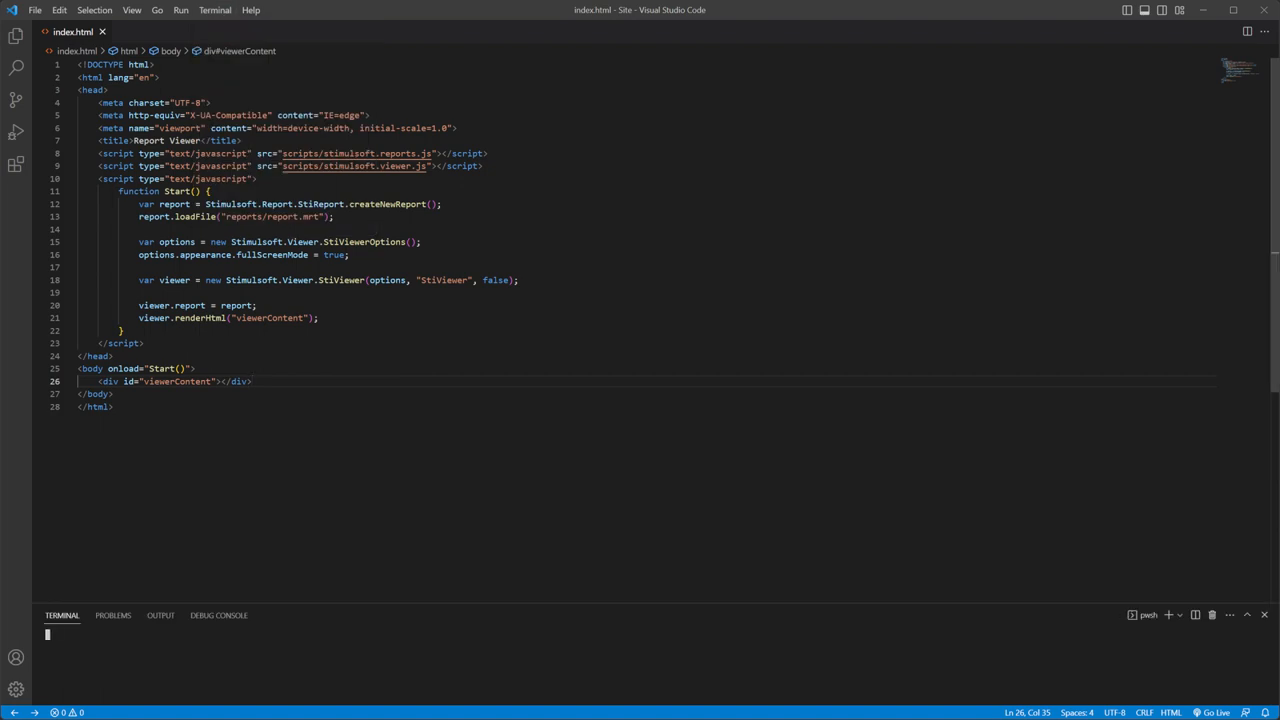
text(npx serve)
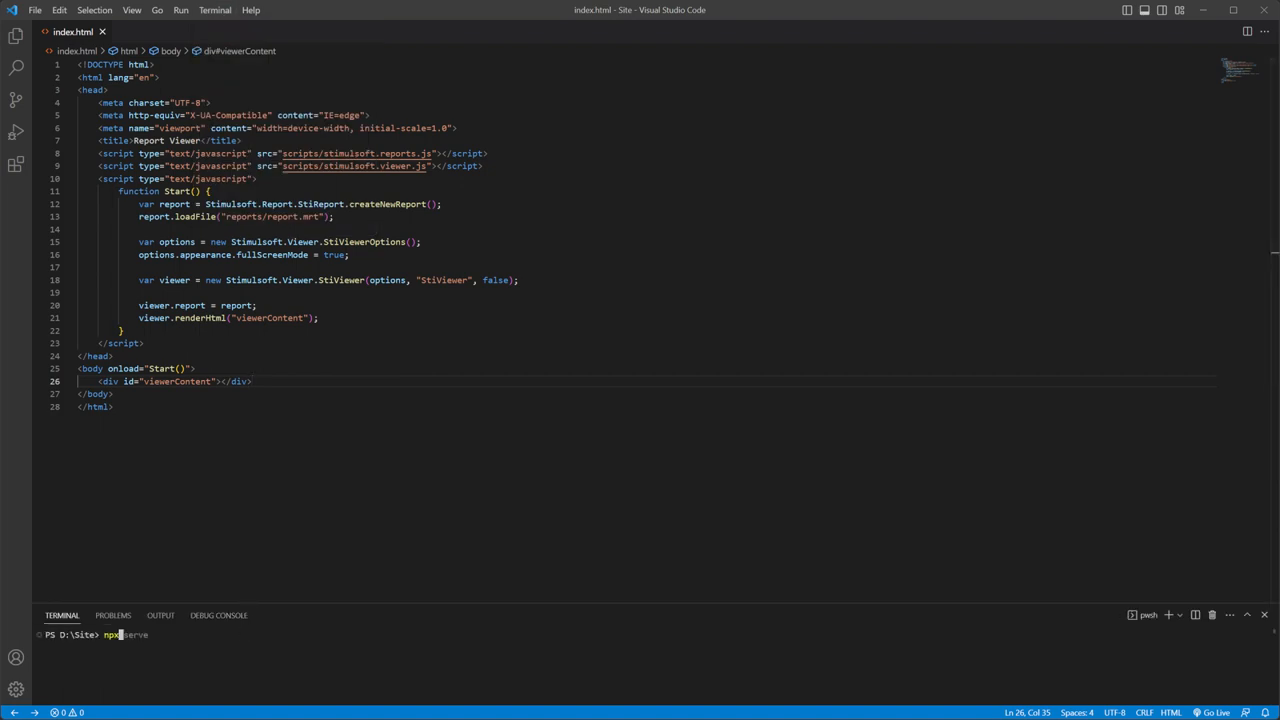
key(Enter)
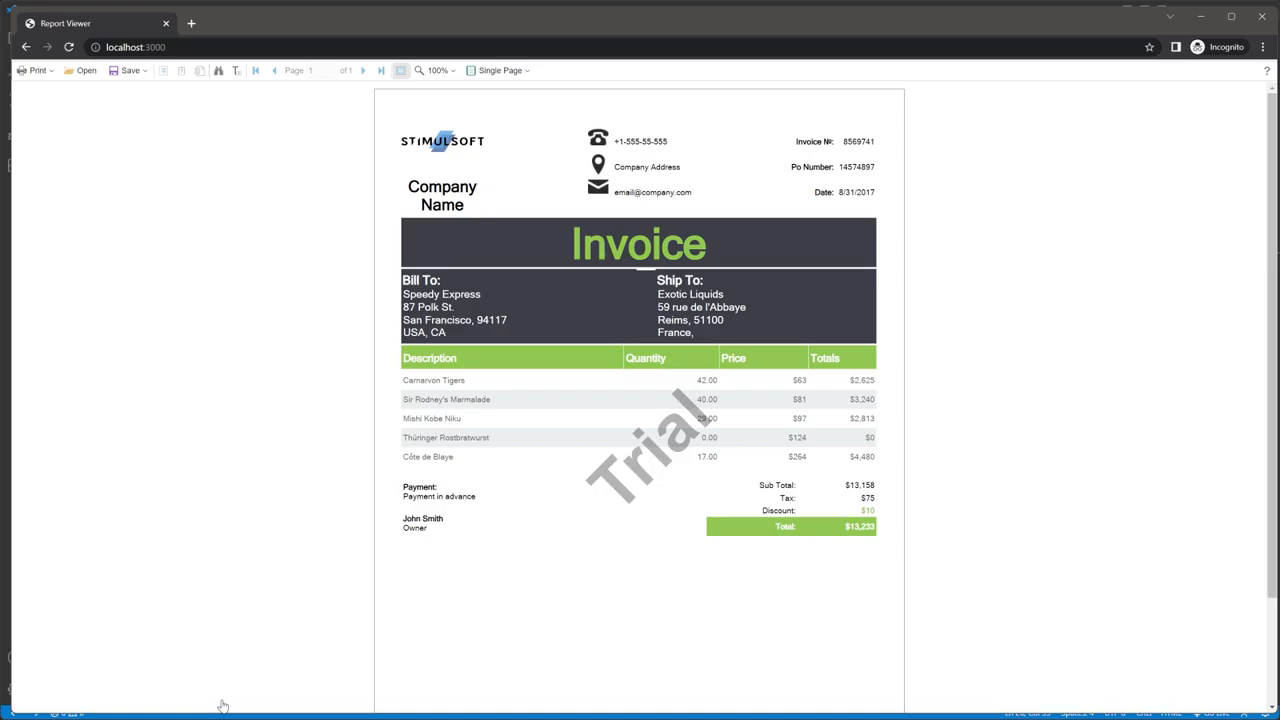
mouse_move(1194, 138)
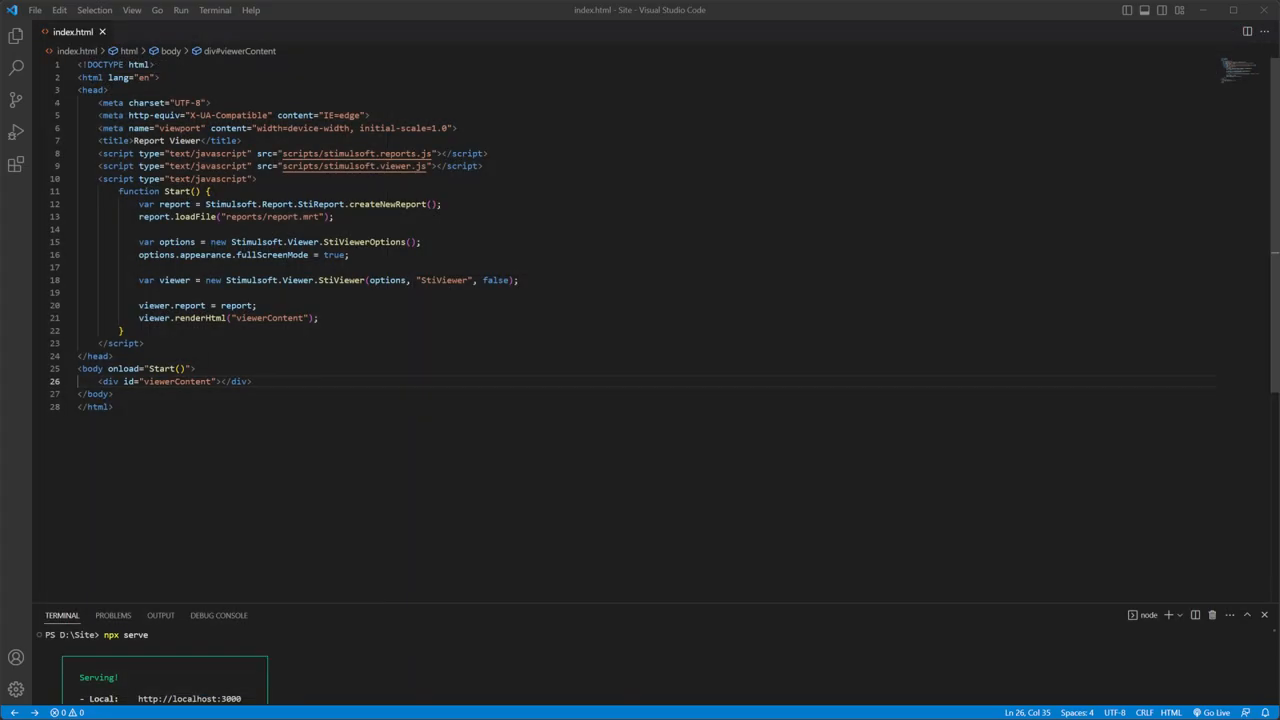
scroll(down, 3)
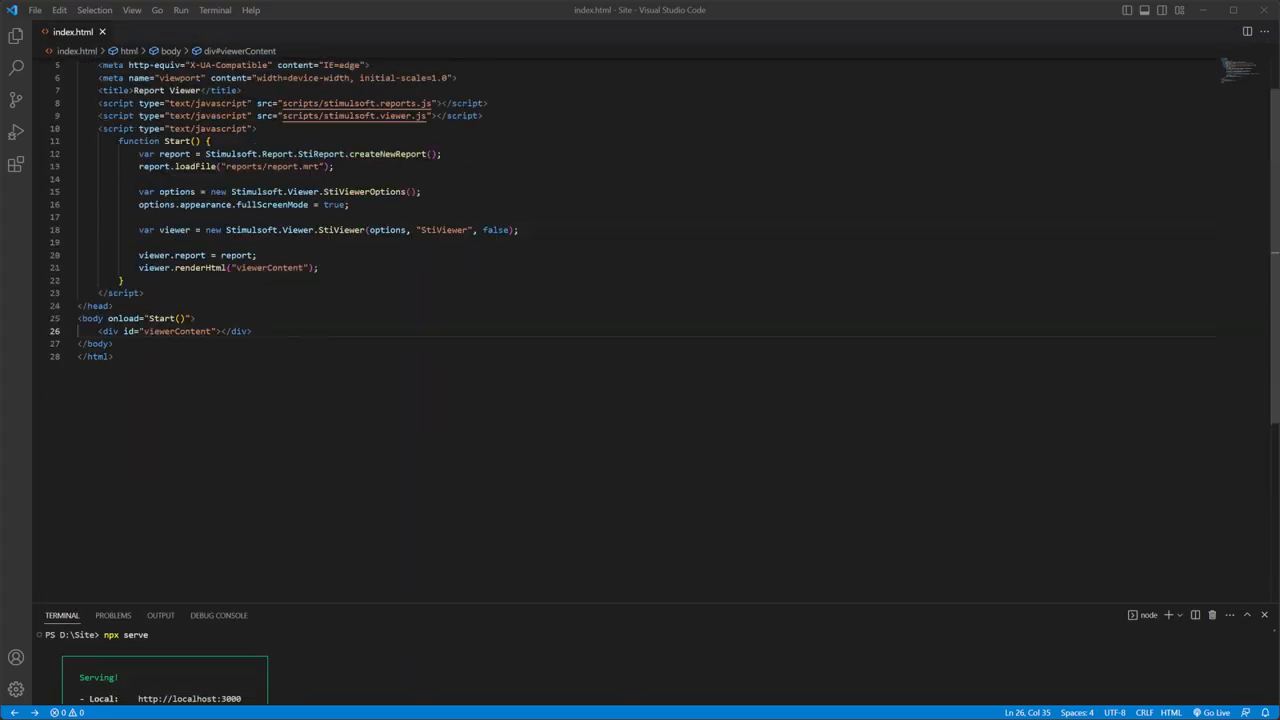